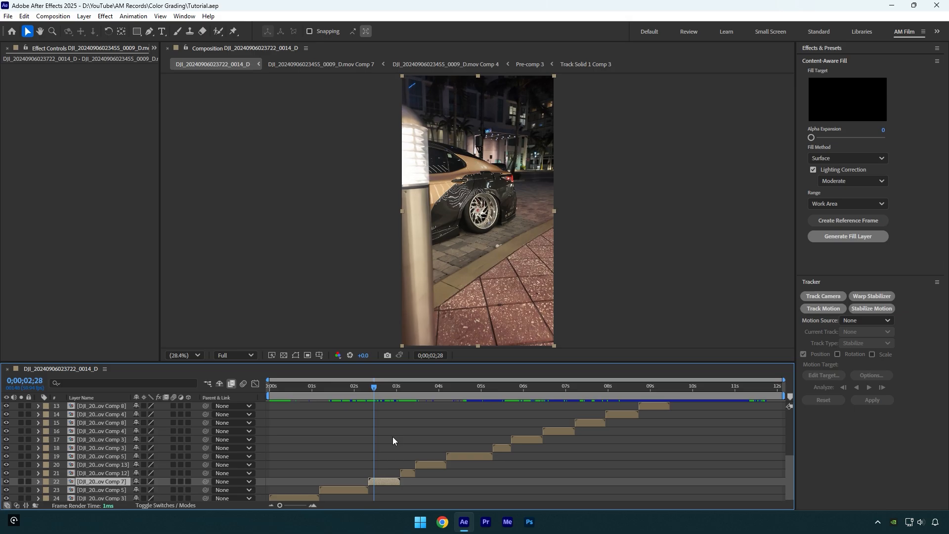
- Search 'lume' in the effects search to apply Lumetri Color to layer 22
{"action": "type", "text": "lume"}
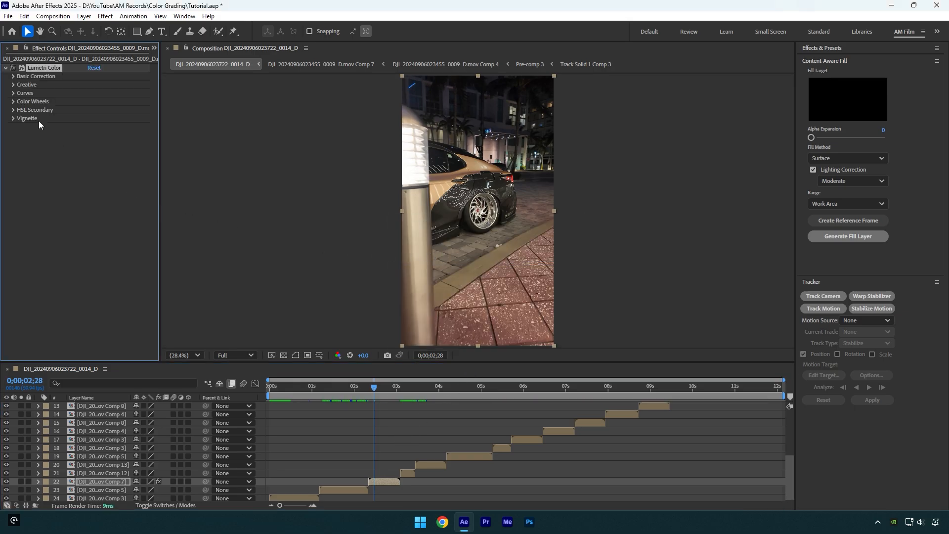
- In Basic Correction, set Temperature -19, Saturation 119, Exposure 0.4, Contrast 65, Highlights -72, Shadows -25
{"action": "left_click", "coordinate": [35, 76]}
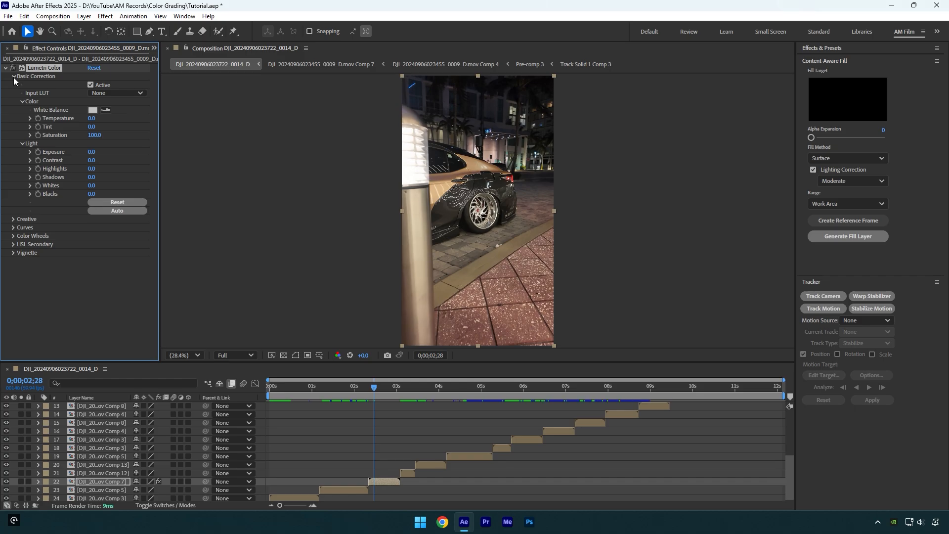
{"action": "left_click_drag", "start_coordinate": [94, 118], "coordinate": [84, 118]}
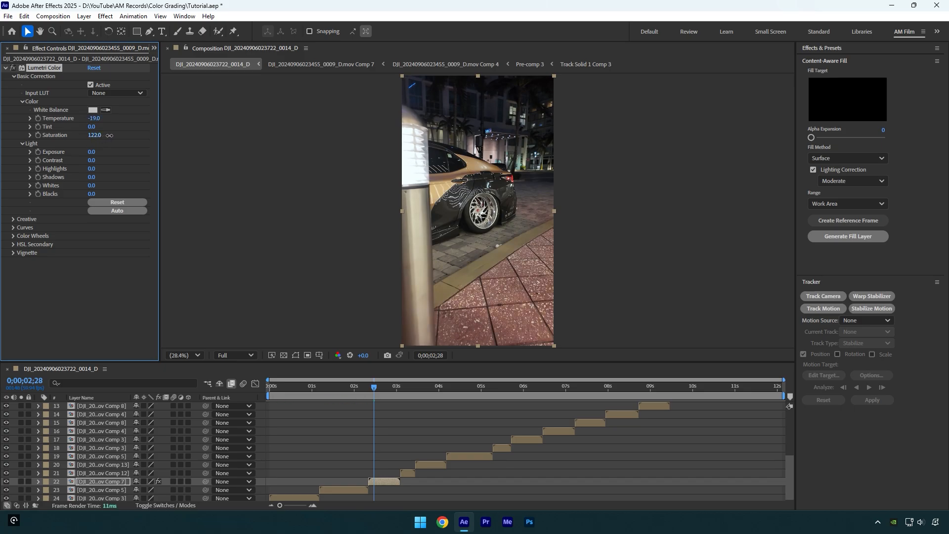
{"action": "left_click_drag", "start_coordinate": [95, 134], "coordinate": [92, 135]}
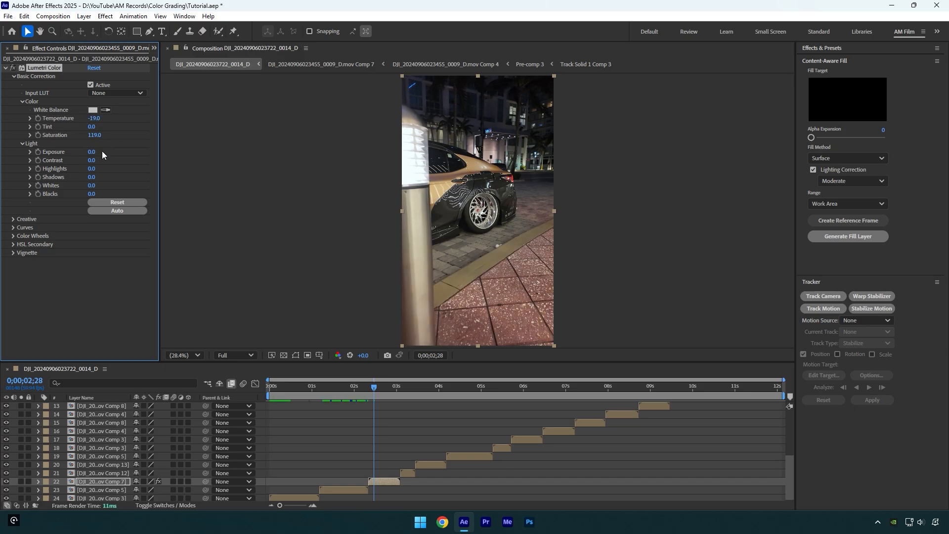
{"action": "left_click_drag", "start_coordinate": [92, 152], "coordinate": [94, 152]}
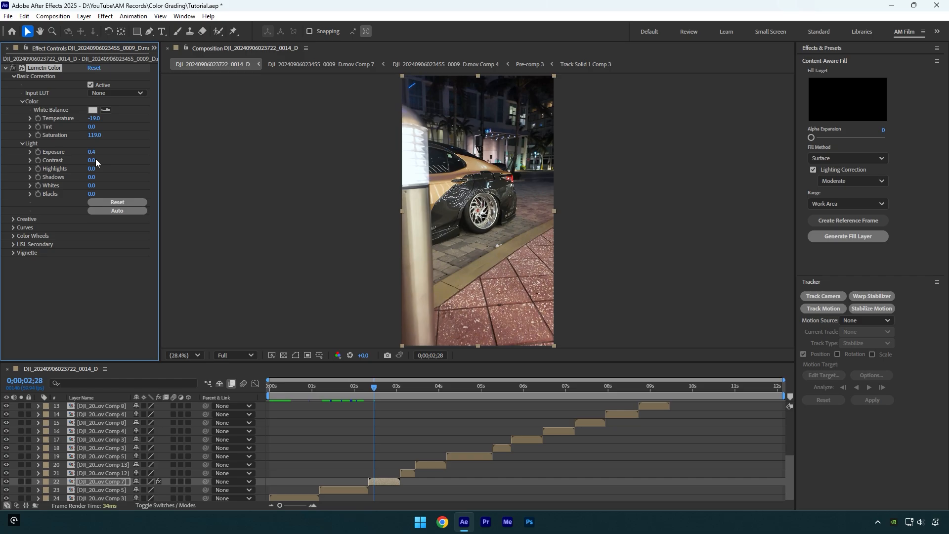
{"action": "left_click_drag", "start_coordinate": [92, 159], "coordinate": [133, 160]}
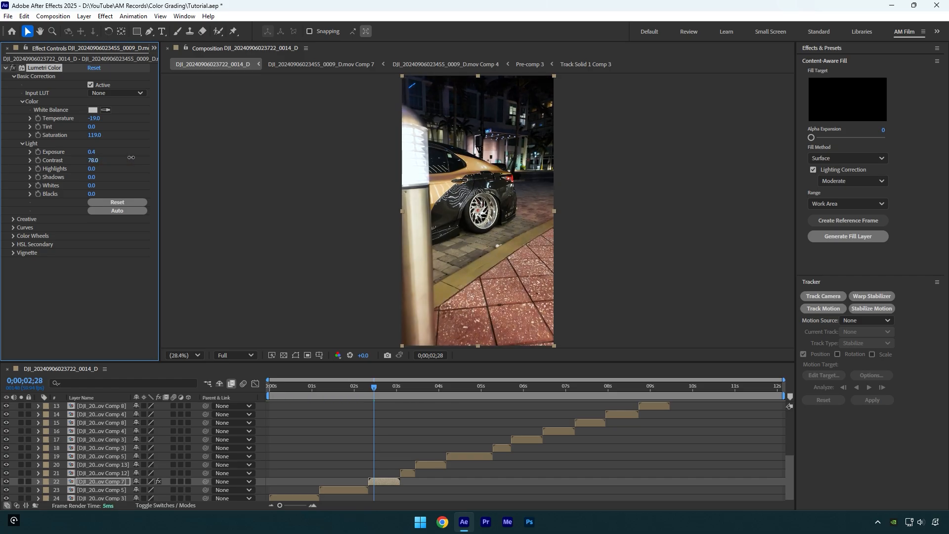
{"action": "left_click_drag", "start_coordinate": [94, 160], "coordinate": [94, 160]}
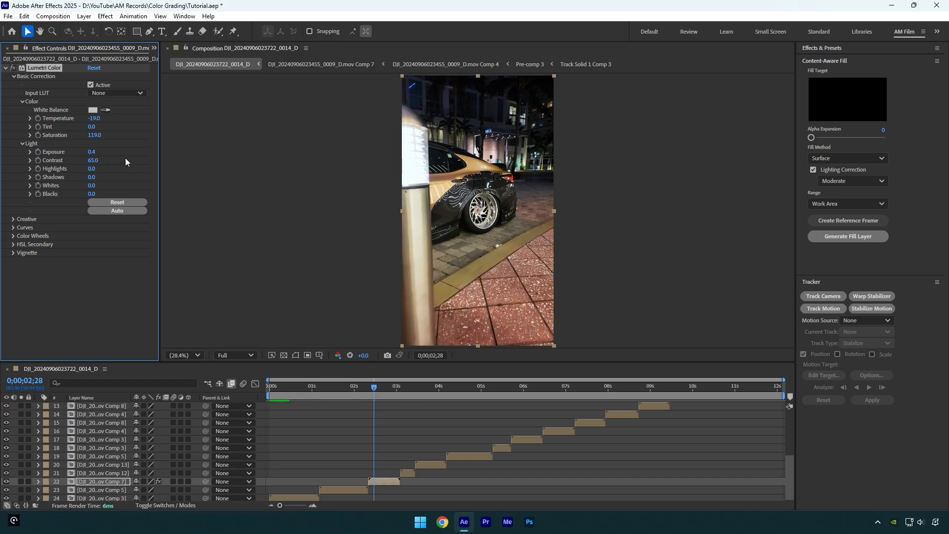
{"action": "left_click_drag", "start_coordinate": [94, 168], "coordinate": [72, 168]}
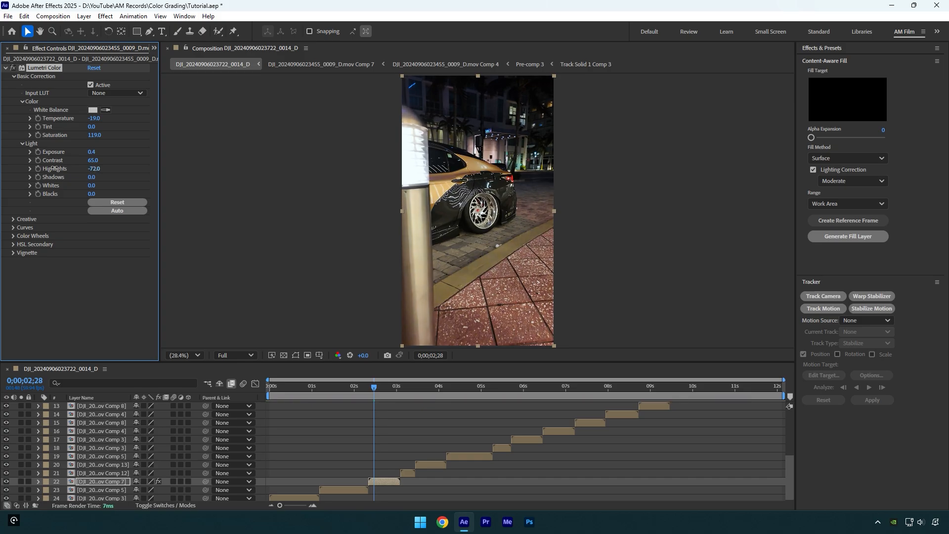
{"action": "left_click_drag", "start_coordinate": [94, 177], "coordinate": [79, 177]}
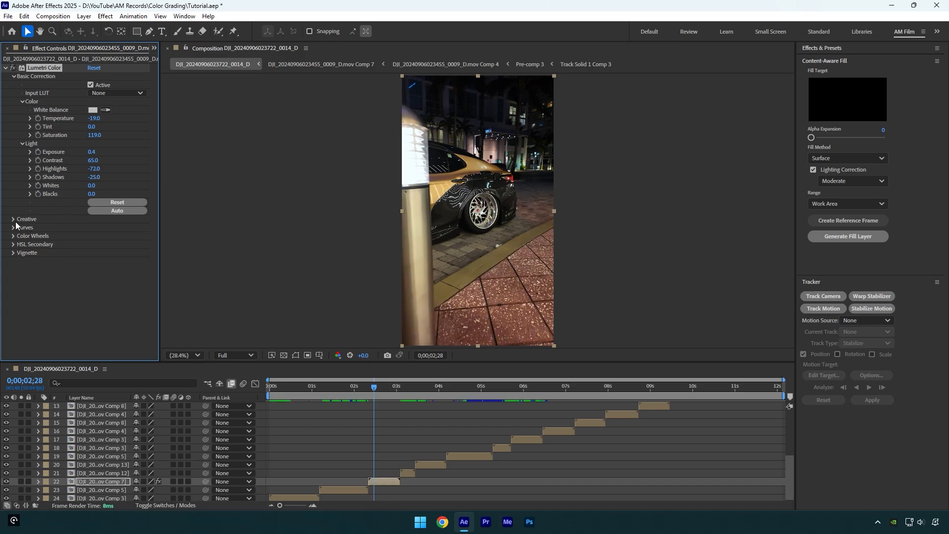
- Expand the Creative section, set Sharpen to 30, and scroll down the Lumetri panel
{"action": "left_click", "coordinate": [26, 219]}
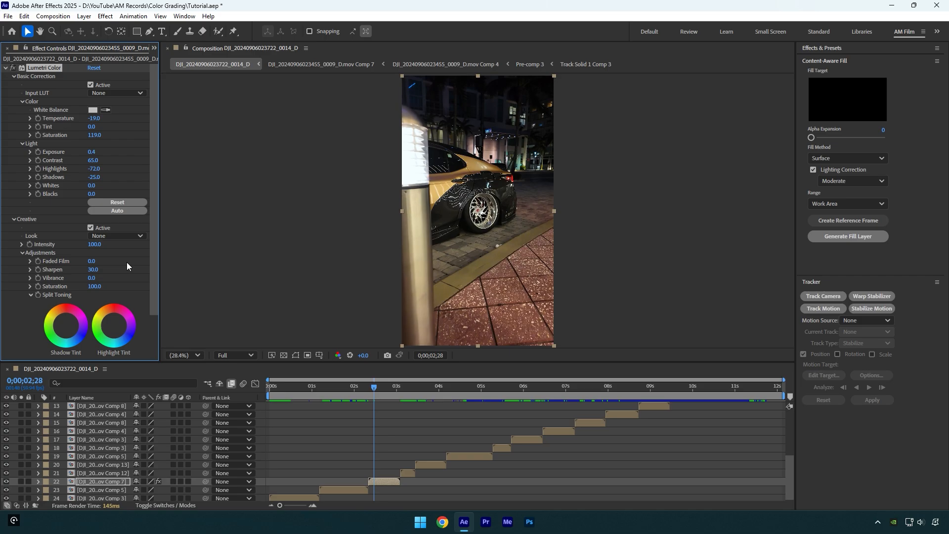
{"action": "scroll", "scroll_direction": "down", "scroll_amount": 3}
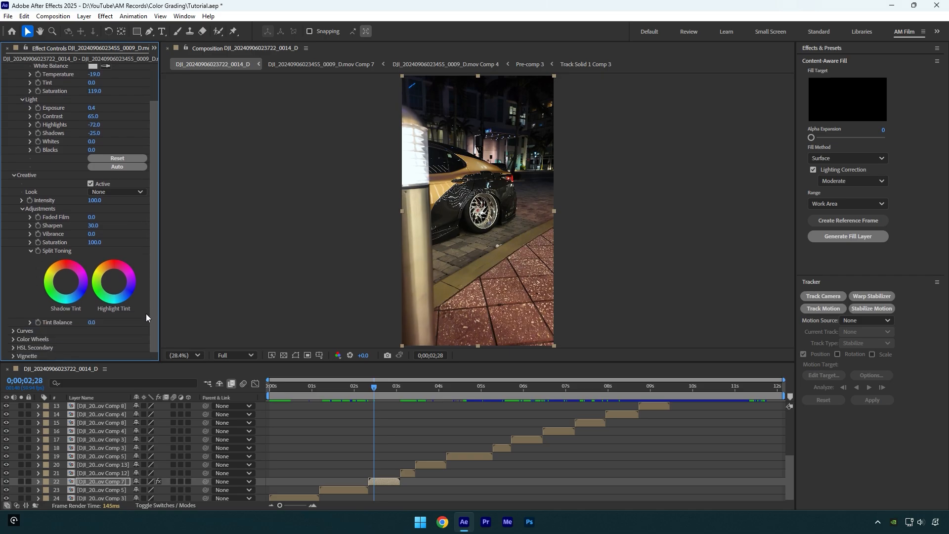
{"action": "scroll", "scroll_direction": "down", "scroll_amount": 3}
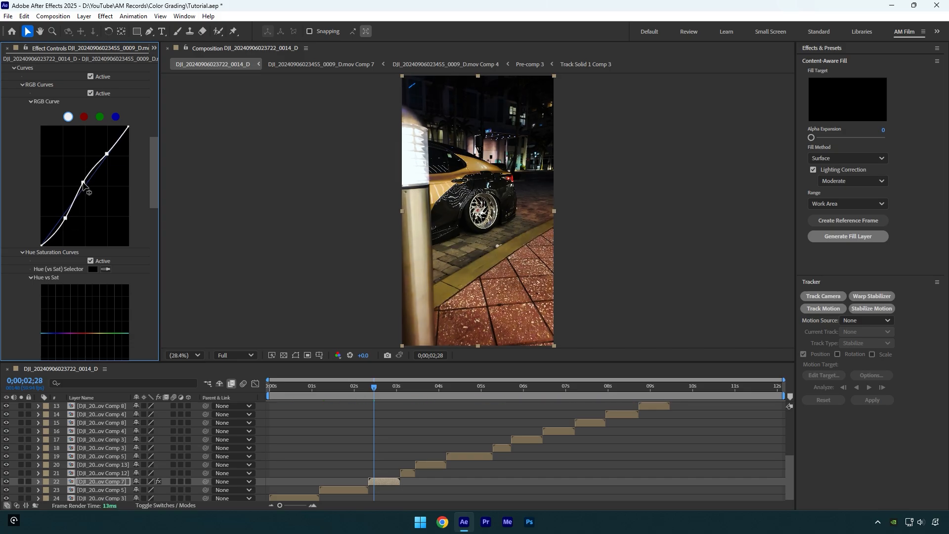
- Drag an RGB Curve point to bend layer 22's curve into an S-shape
{"action": "left_click_drag", "start_coordinate": [106, 153], "coordinate": [114, 160]}
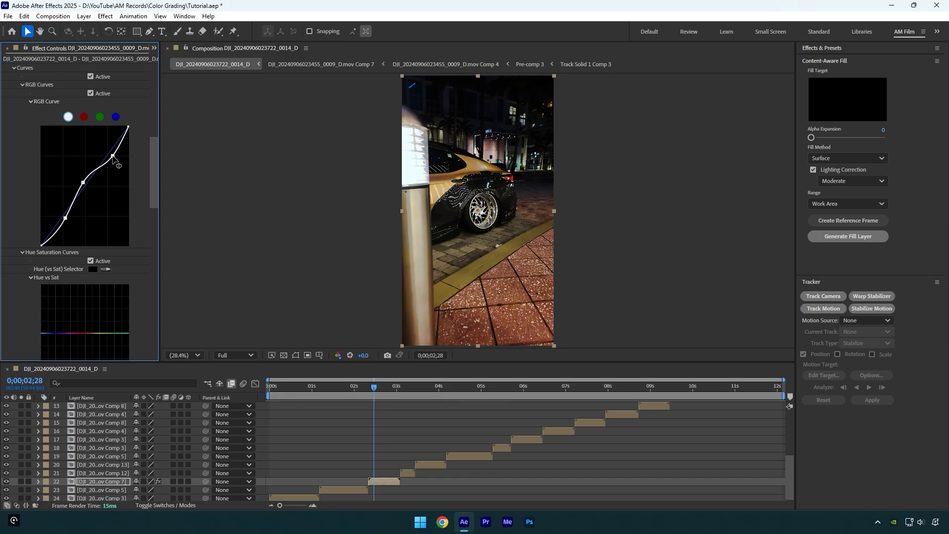
{"action": "scroll", "scroll_direction": "up", "scroll_amount": 3}
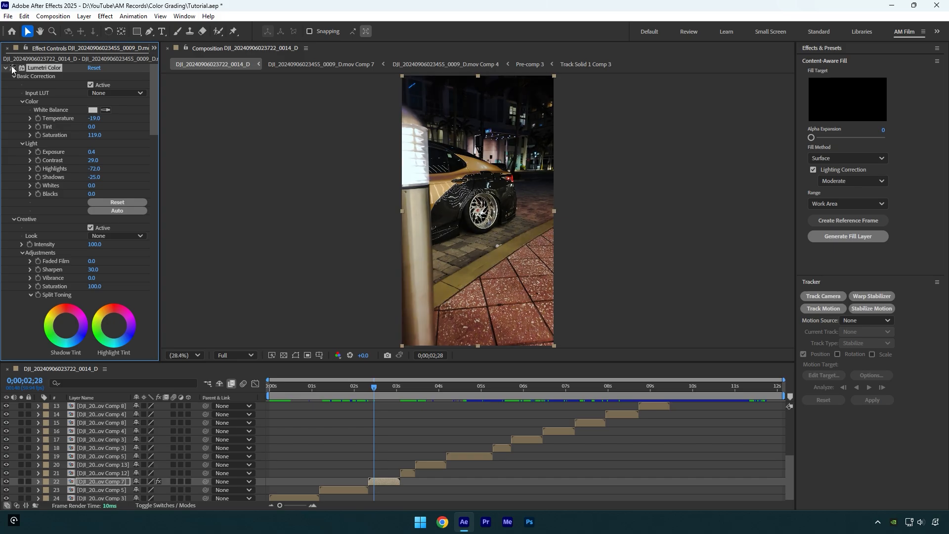
{"action": "mouse_move", "coordinate": [157, 185]}
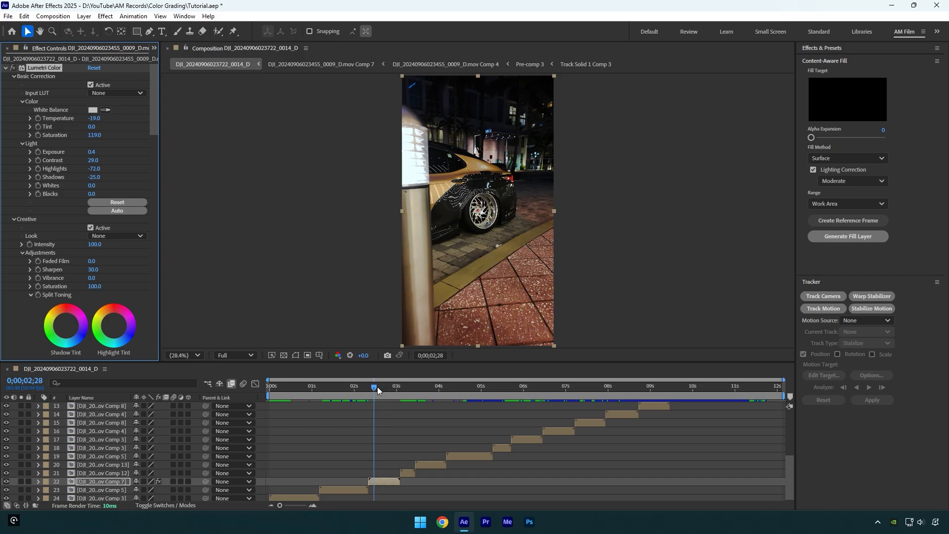
- Apply Lumetri Color to layer 21 and expand its Basic Correction section
{"action": "left_click", "coordinate": [399, 386]}
{"action": "type", "text": "lu"}
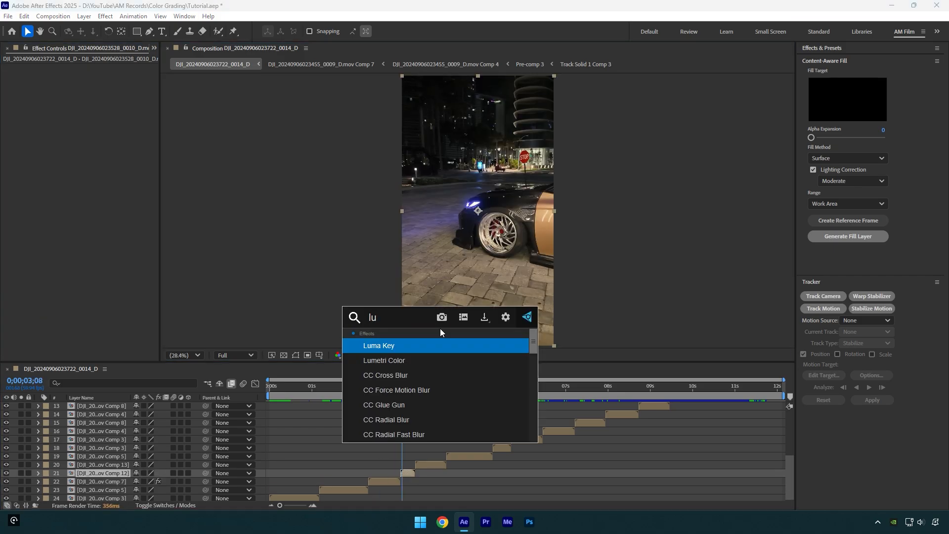
{"action": "double_click", "coordinate": [384, 360]}
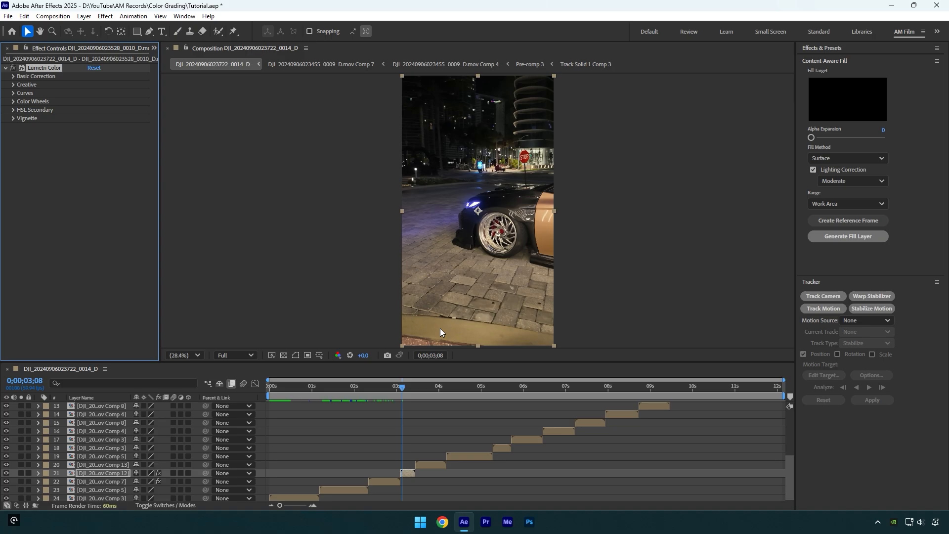
{"action": "left_click", "coordinate": [35, 75]}
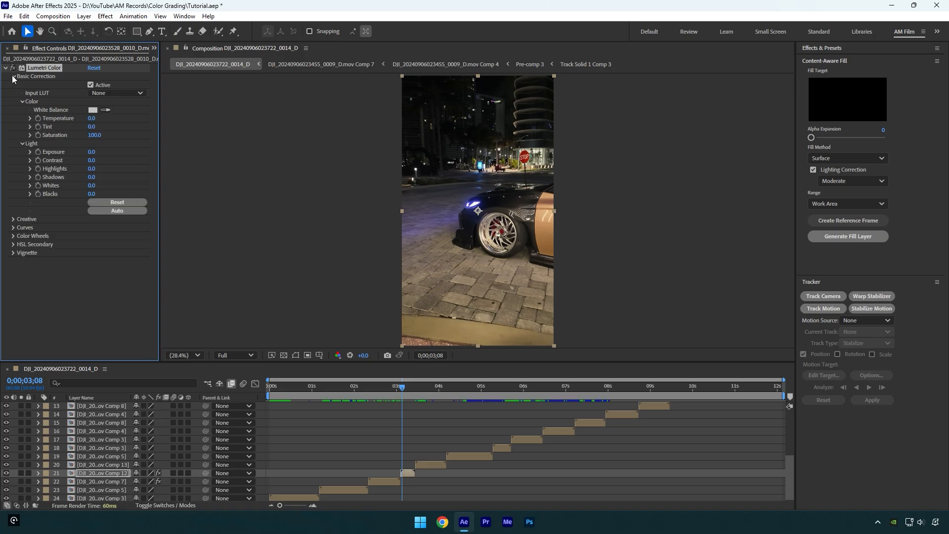
- Cool layer 21 to temperature -19, raise saturation, and pull highlights to -70
{"action": "left_click_drag", "start_coordinate": [94, 118], "coordinate": [83, 119]}
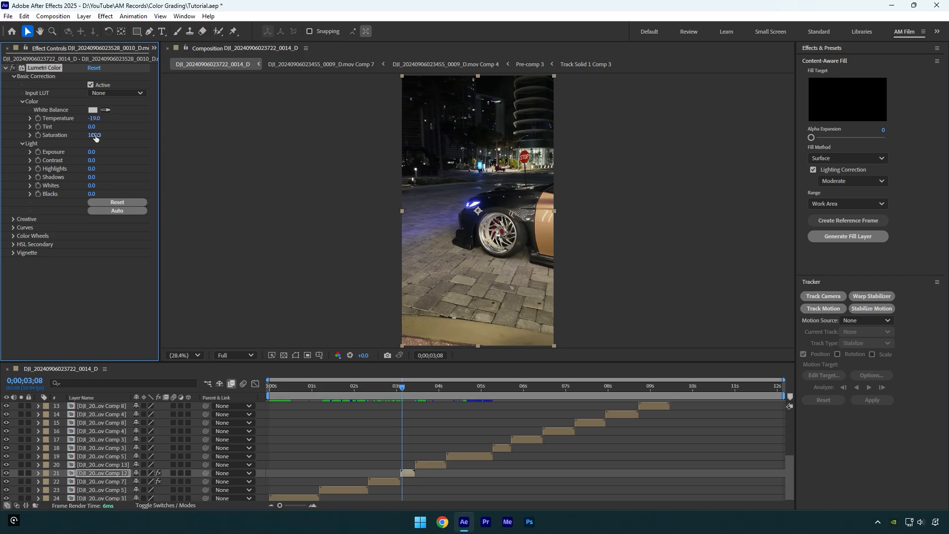
{"action": "left_click_drag", "start_coordinate": [95, 135], "coordinate": [104, 135]}
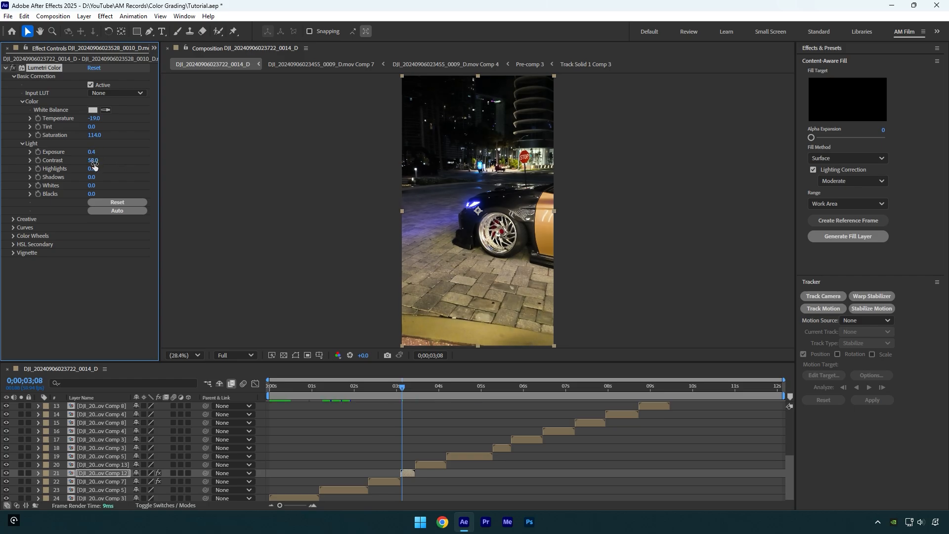
{"action": "left_click_drag", "start_coordinate": [92, 168], "coordinate": [60, 168]}
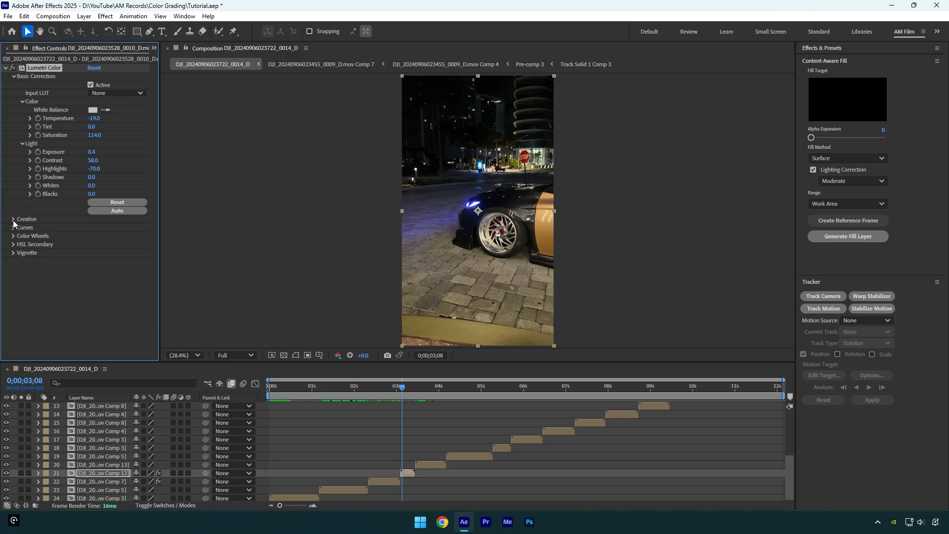
{"action": "left_click", "coordinate": [13, 219]}
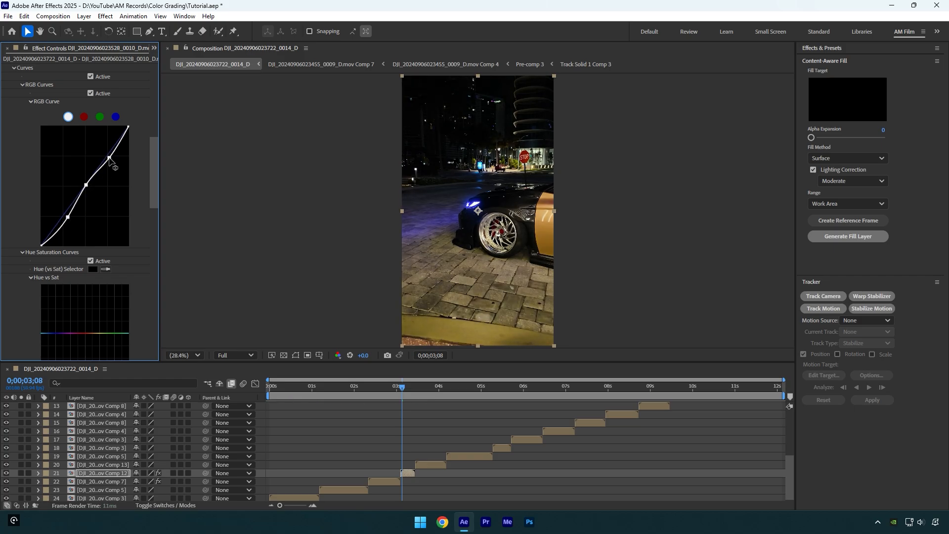
- Drag layer 21's RGB Curve into a three-point S-curve
{"action": "left_click_drag", "start_coordinate": [108, 159], "coordinate": [113, 163]}
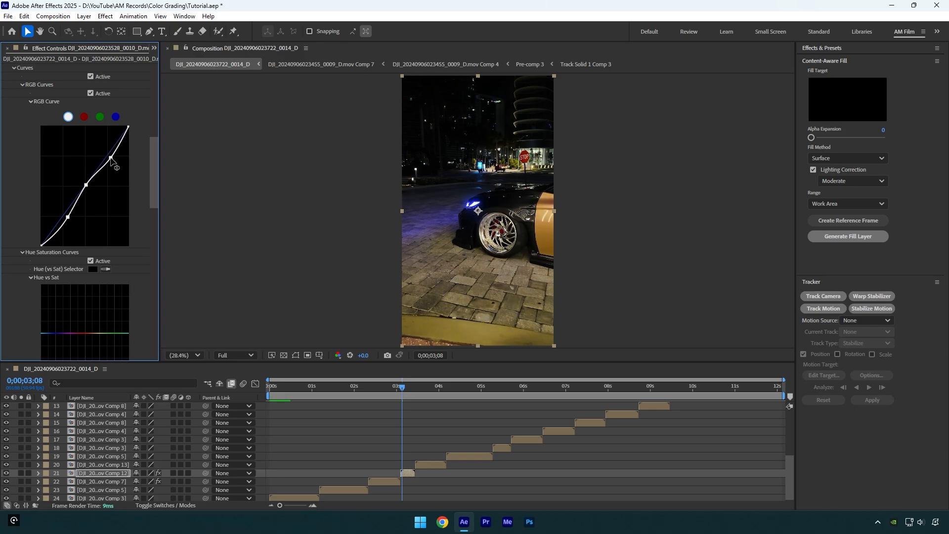
{"action": "left_click", "coordinate": [409, 386]}
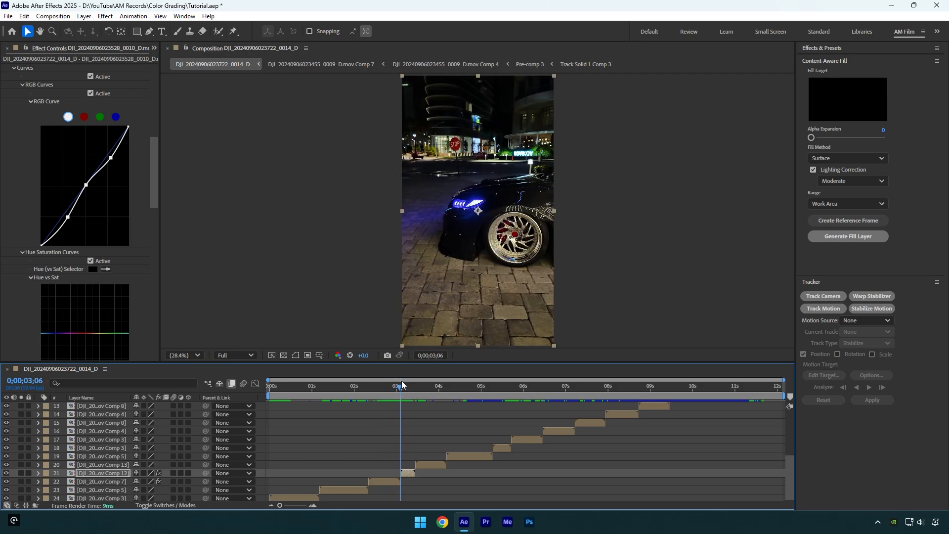
- Move the Current Time Indicator to 0;00;02;56 to preview the first graded clip
{"action": "left_click", "coordinate": [393, 385]}
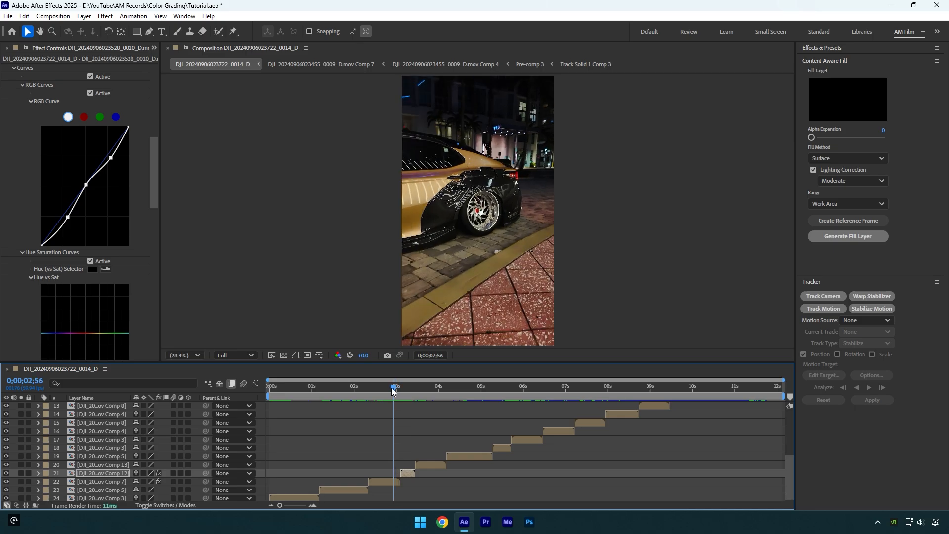
{"action": "mouse_move", "coordinate": [394, 390]}
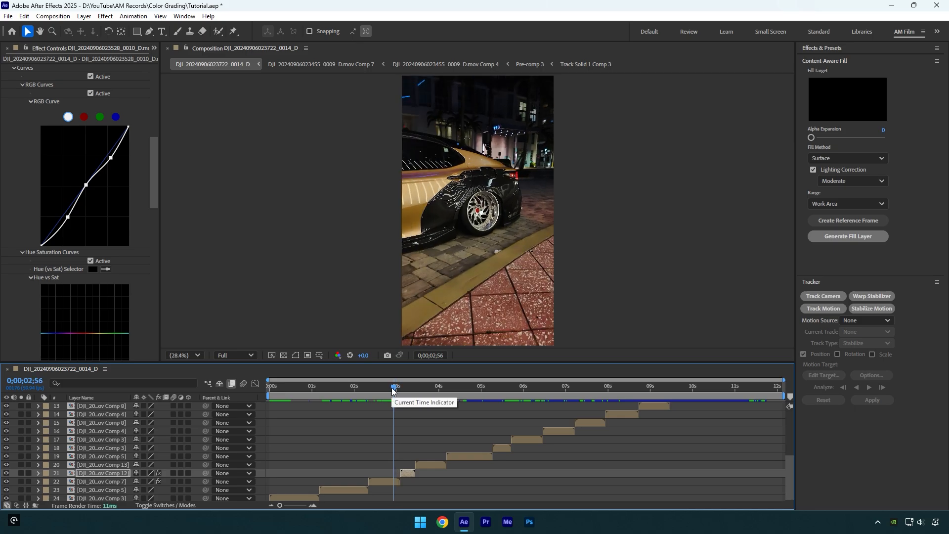